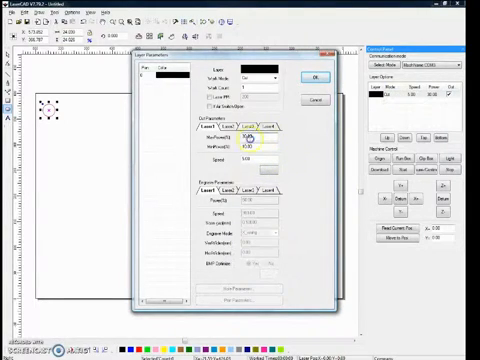
- Set the layer's cutting power and speed in Layer Parameter and confirm with OK
click(246, 136)
text(25)
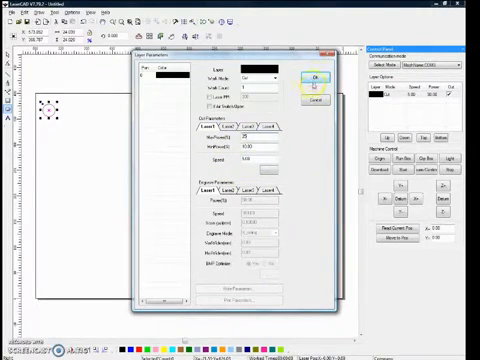
click(310, 80)
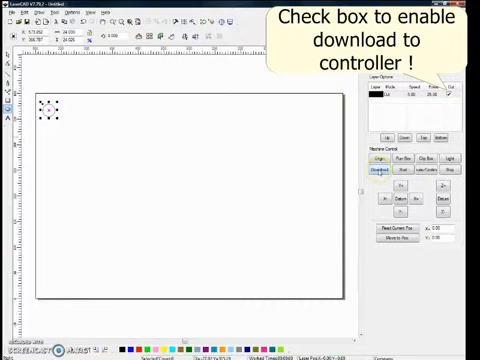
- Send the current design to the laser controller via Download Current
click(376, 176)
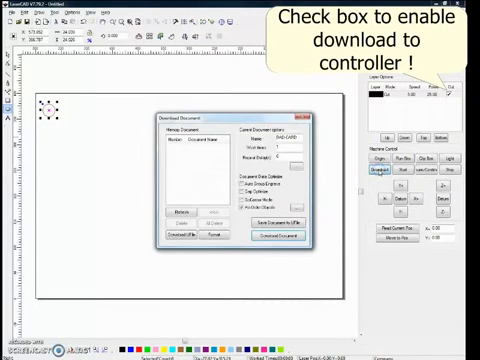
click(284, 236)
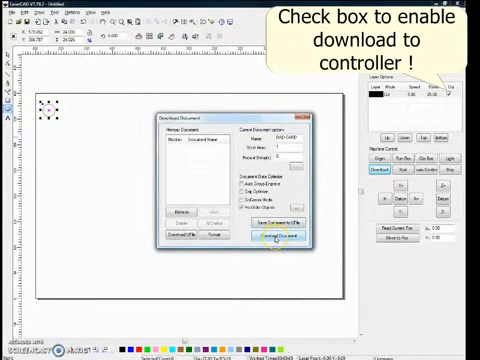